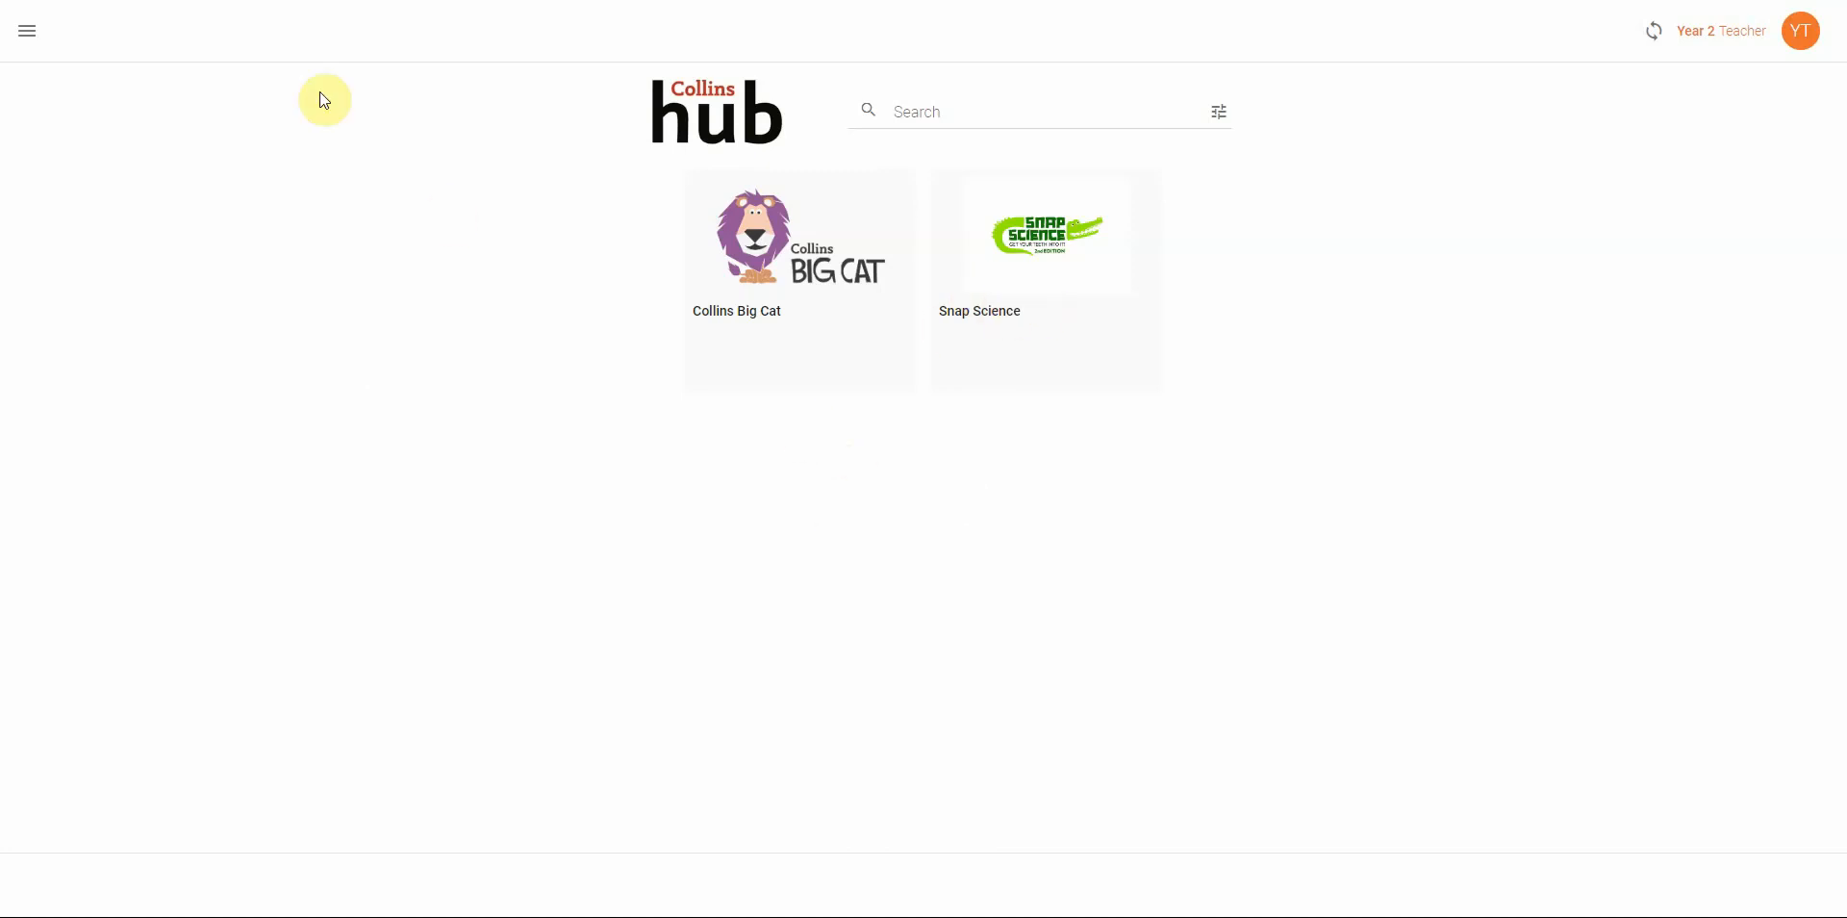
# Open the side navigation drawer from the Collins Hub home page.
pyautogui.click(27, 31)
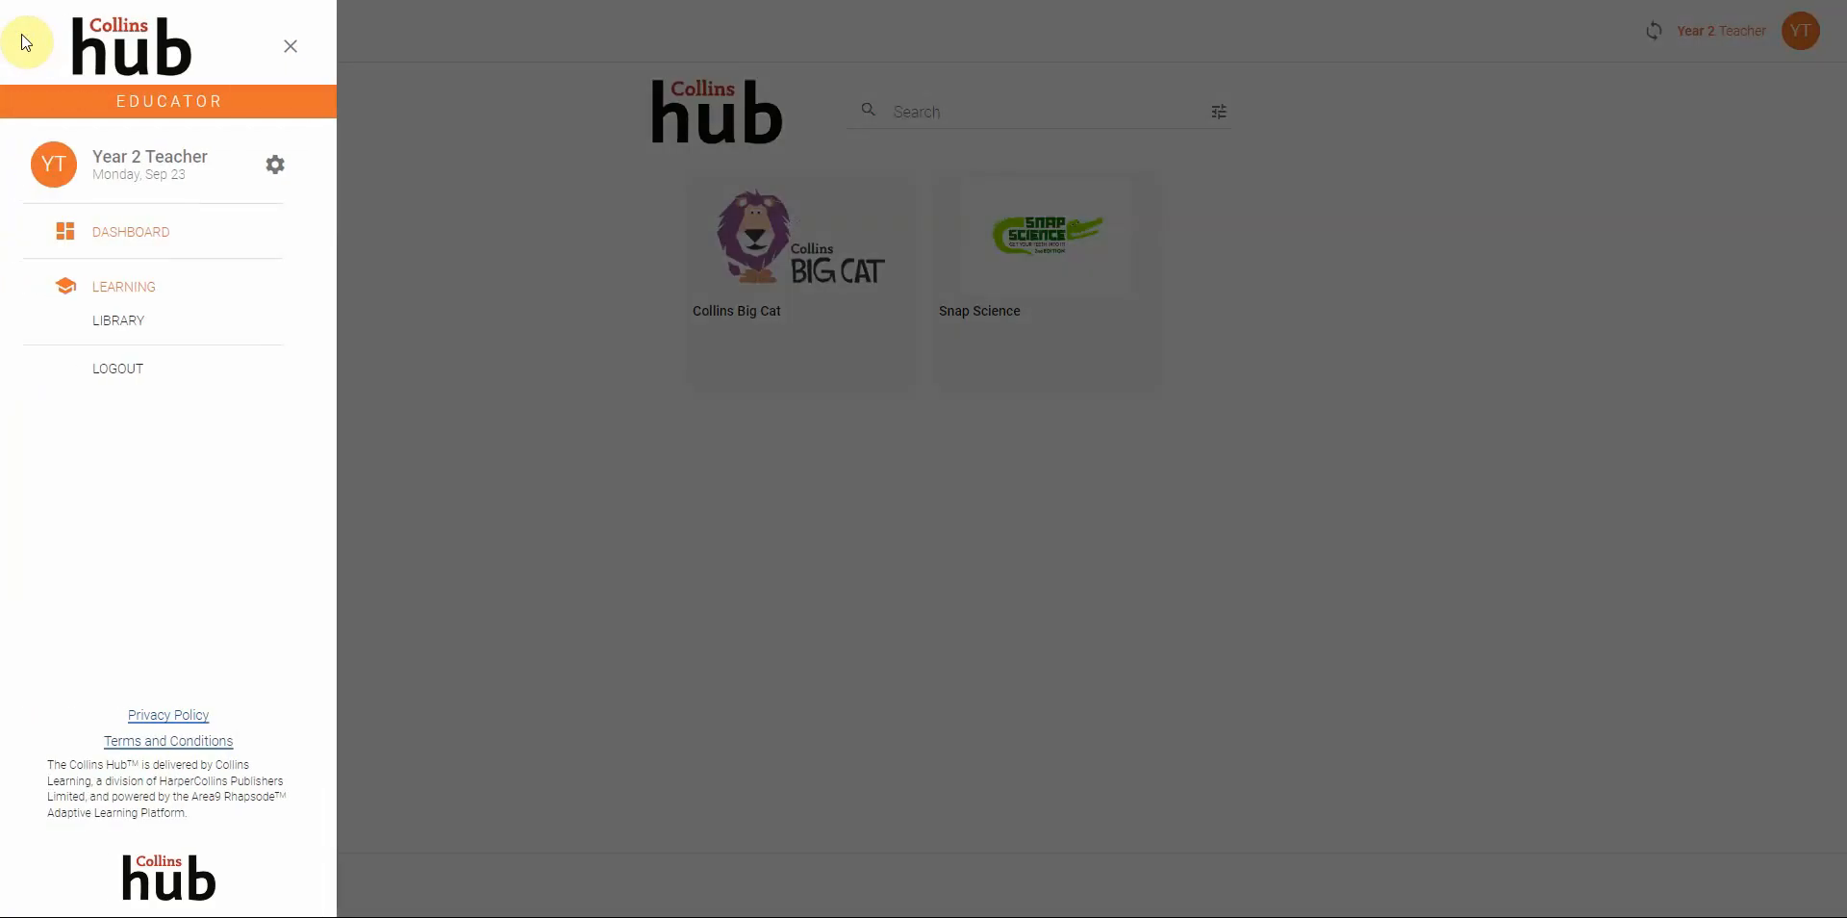
# Go to the teacher dashboard listing Year 2 tasks and My Classes.
pyautogui.click(289, 46)
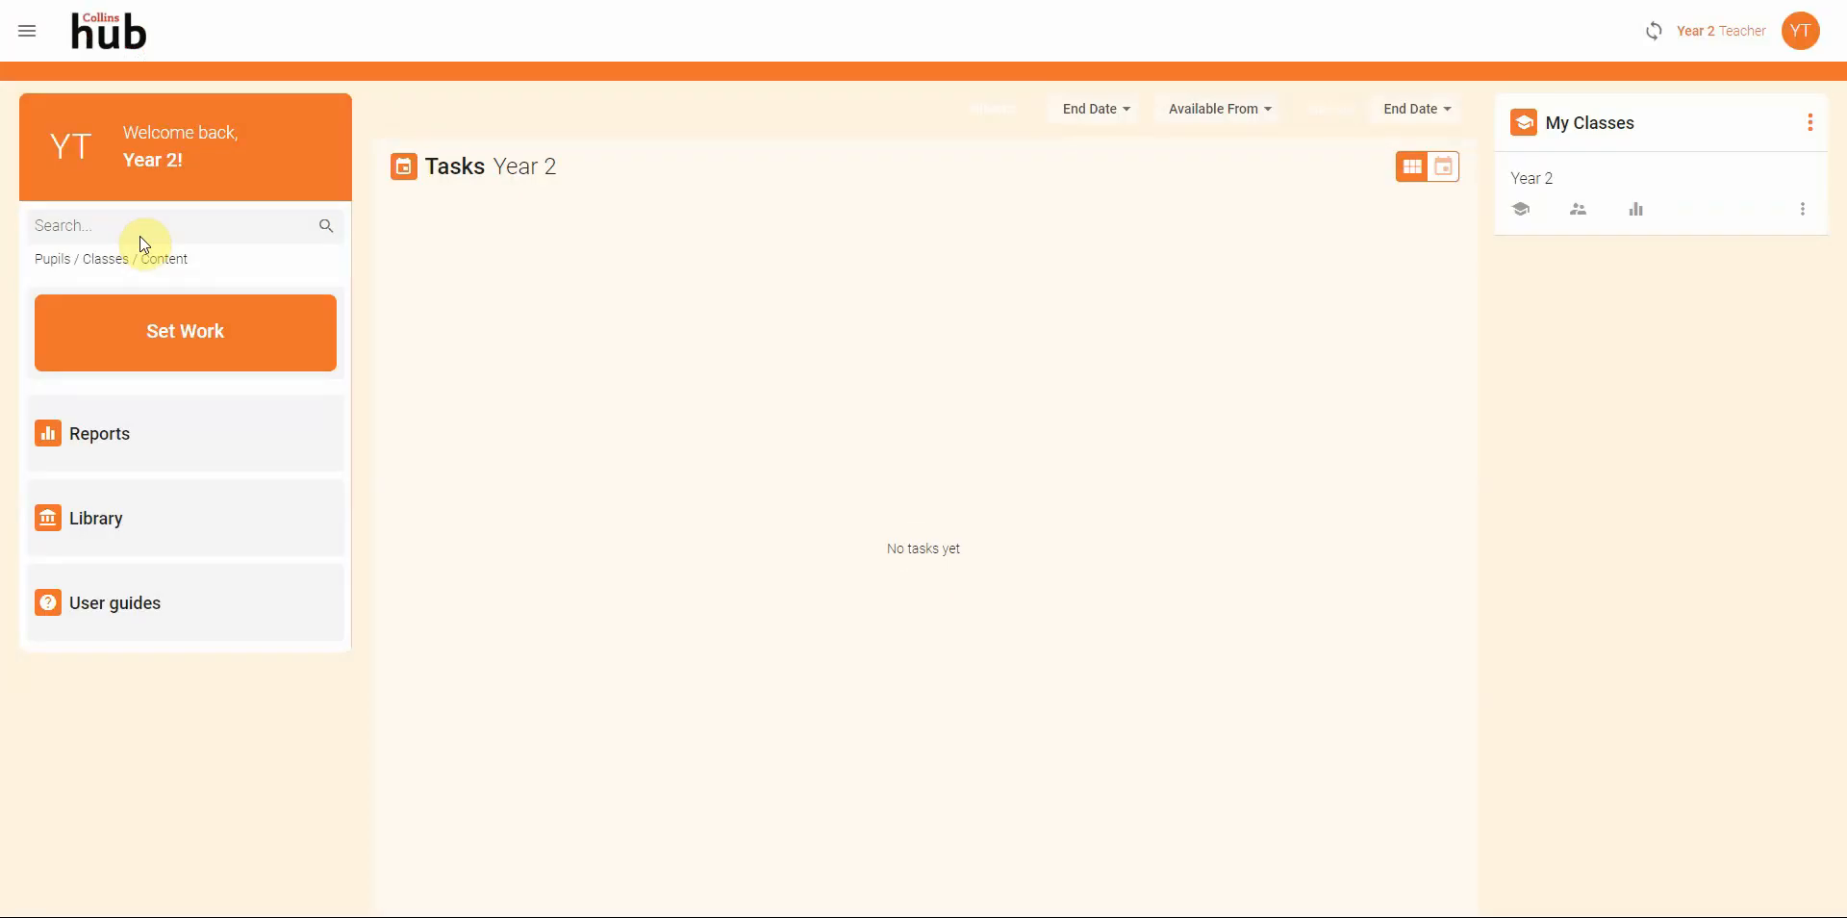
pyautogui.moveTo(1362, 375)
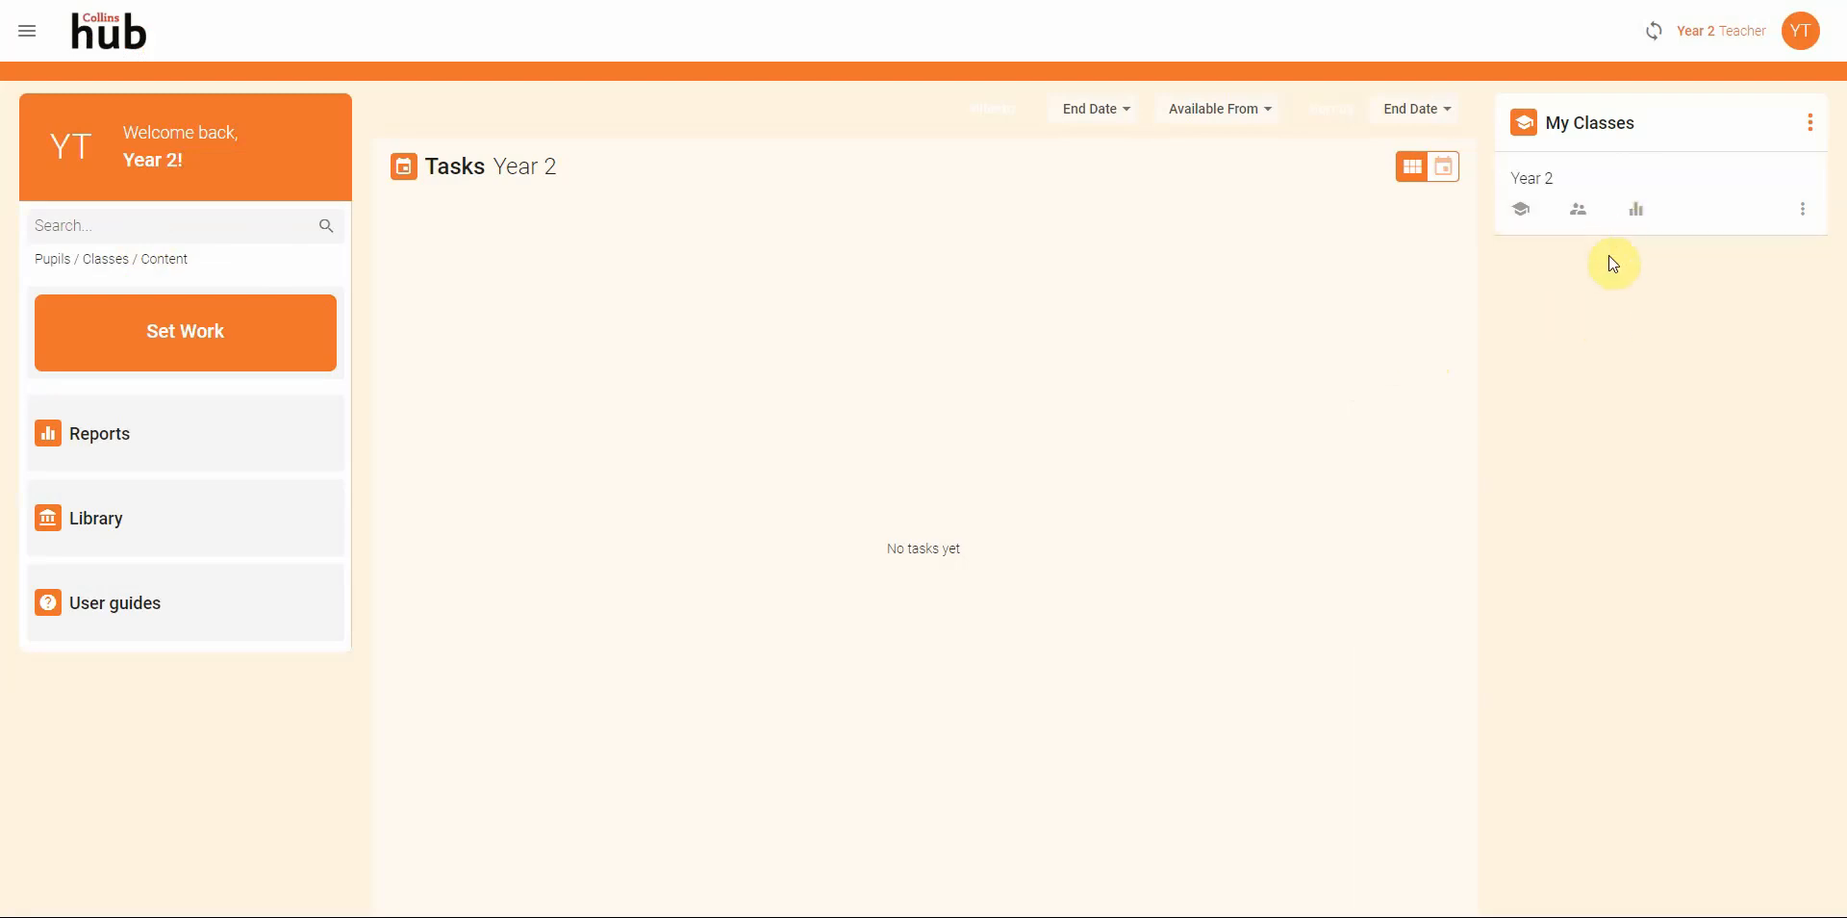
pyautogui.moveTo(1578, 209)
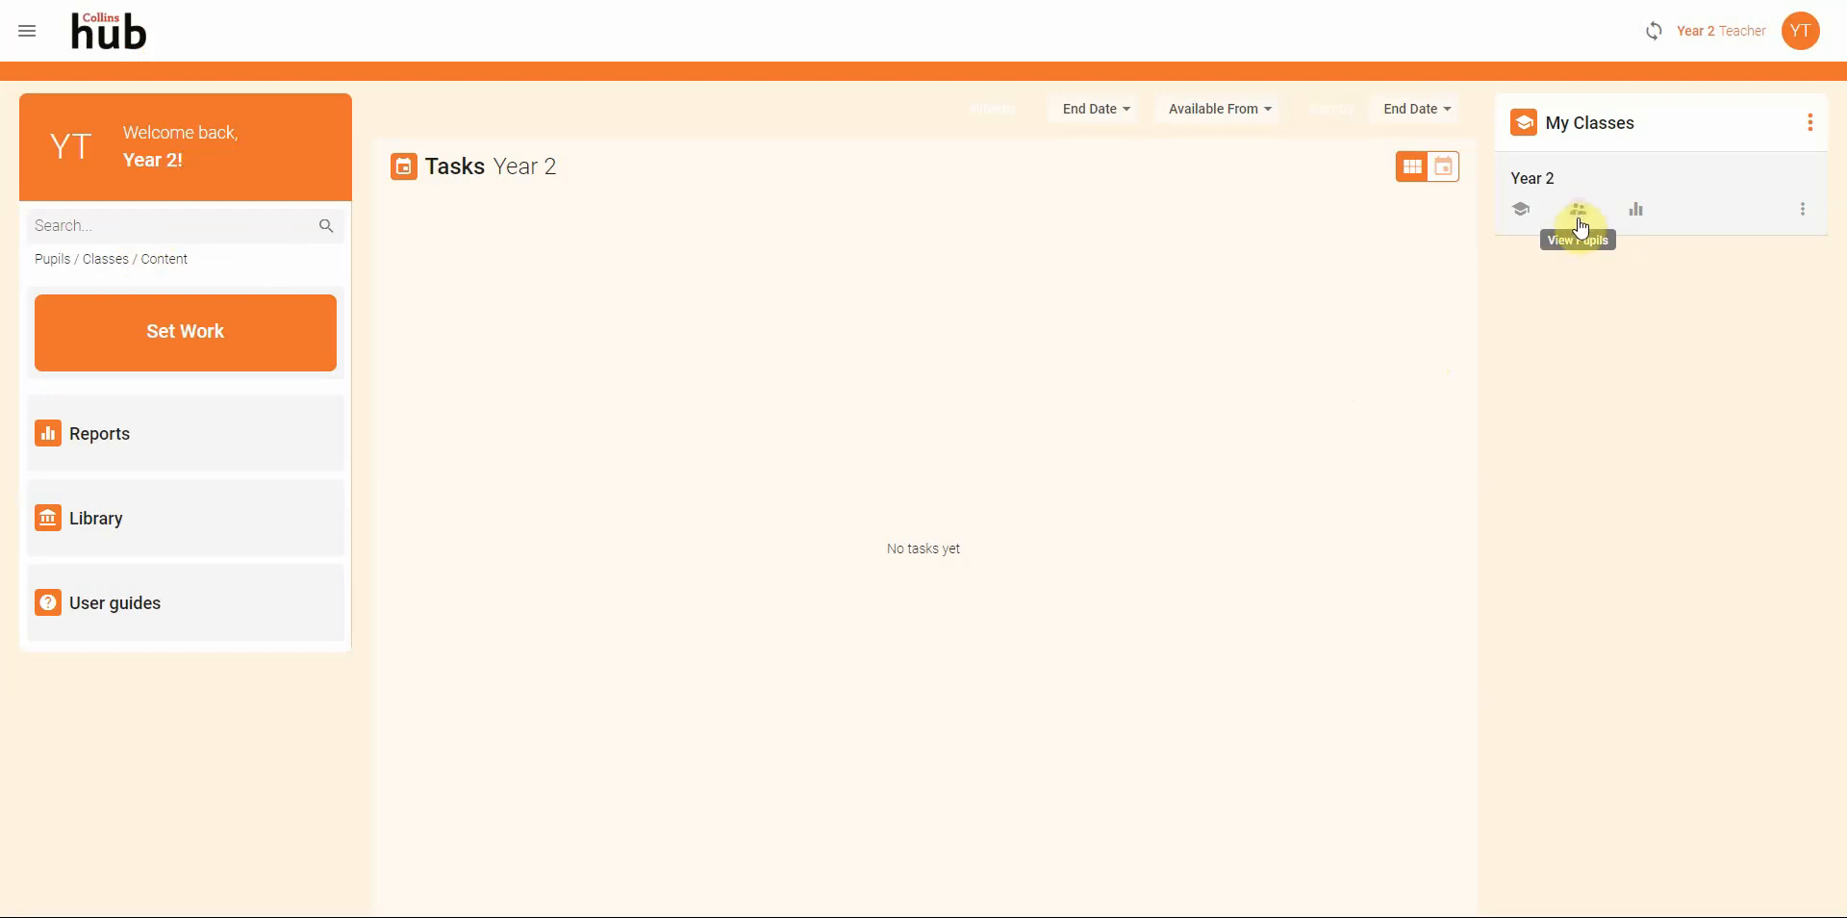
# Show the Year 2 class's Pupils tab with its five pupils.
pyautogui.click(1577, 208)
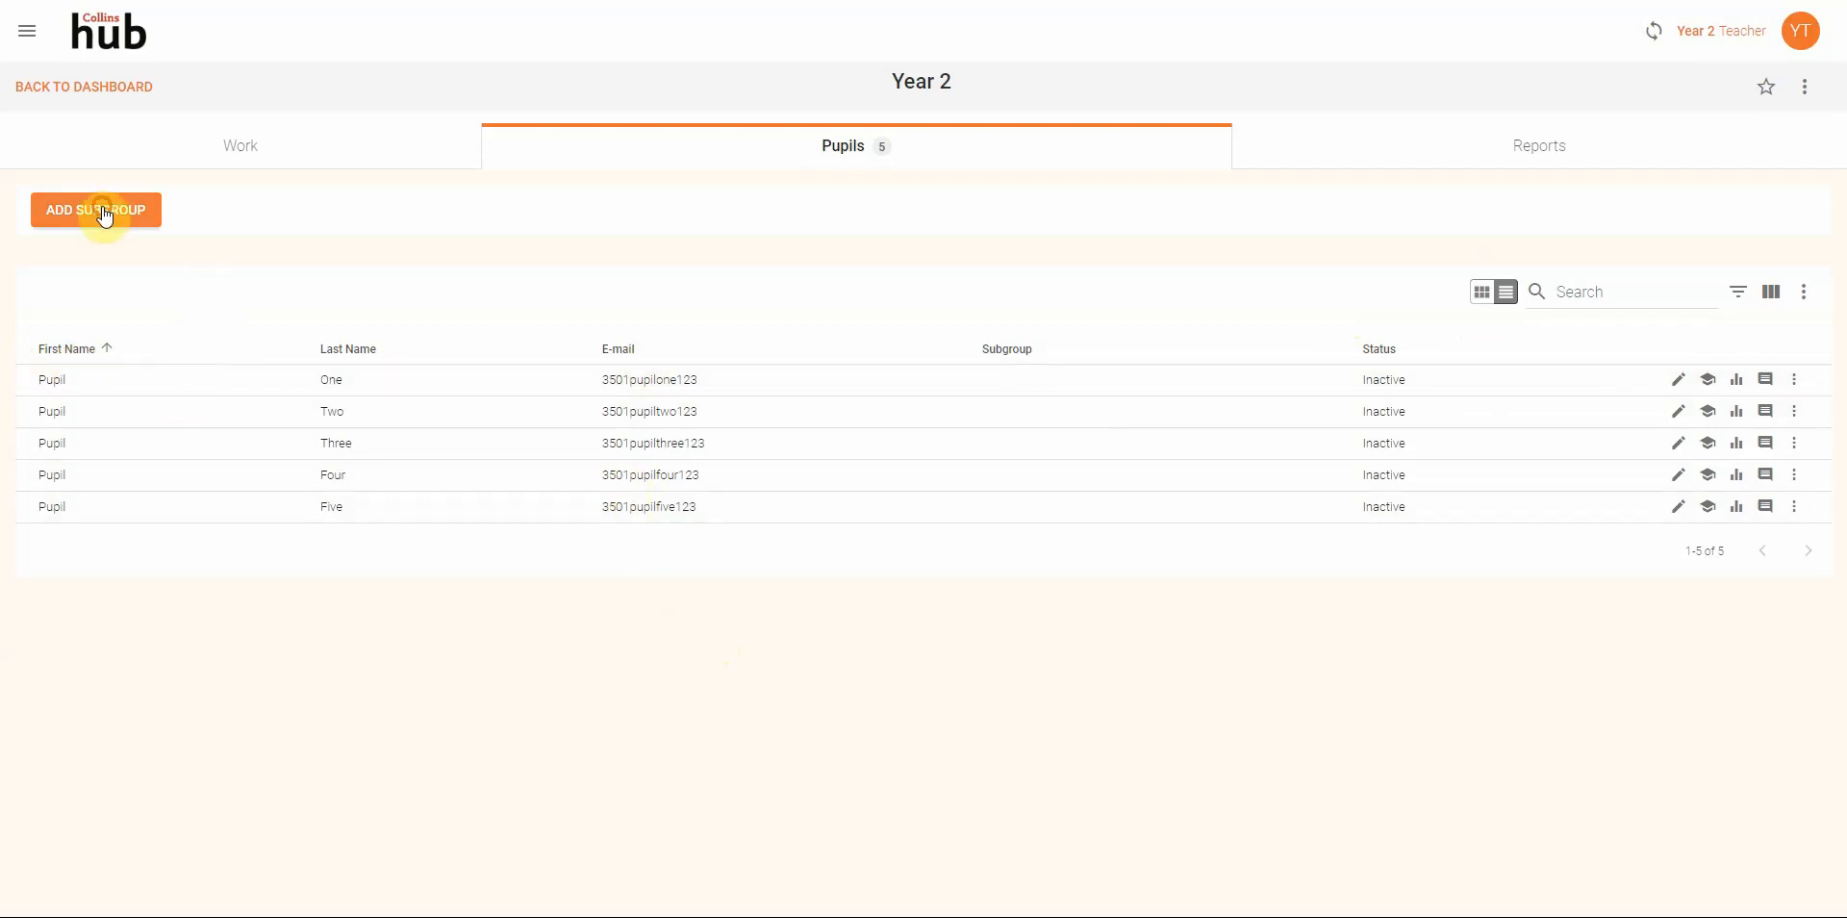
# Add subgroup 'Group 1' owned by Year 2 Teacher with pupils One, Two and Three.
pyautogui.click(96, 210)
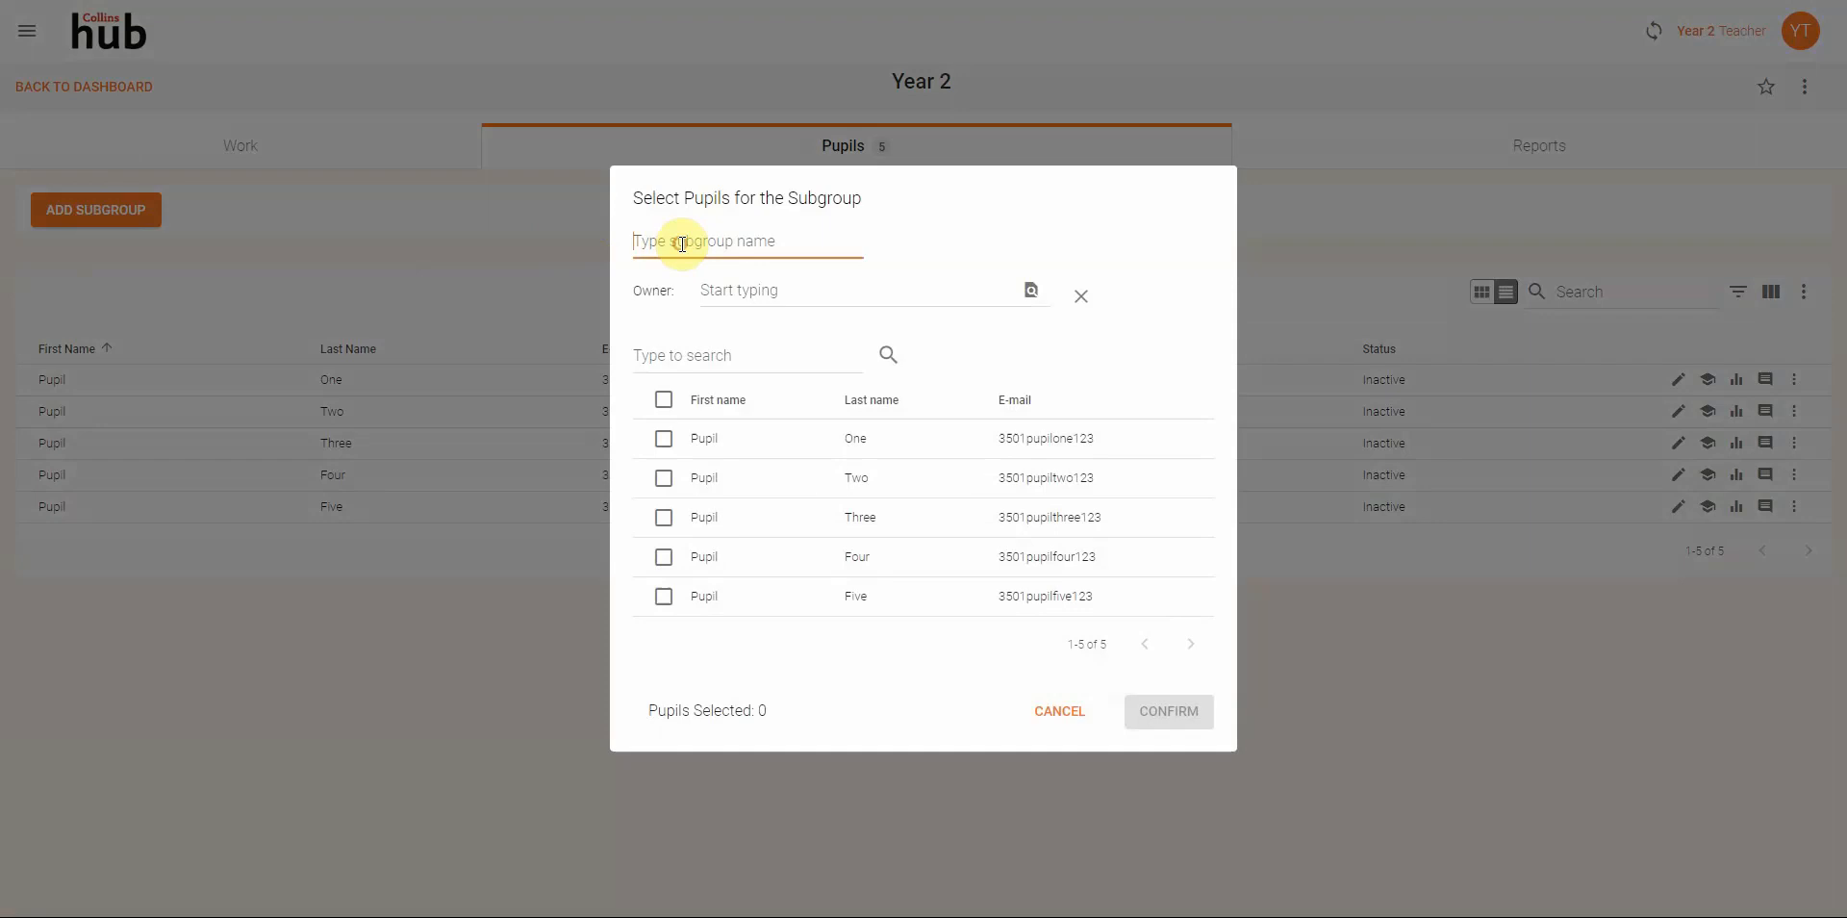
pyautogui.write('Group 1')
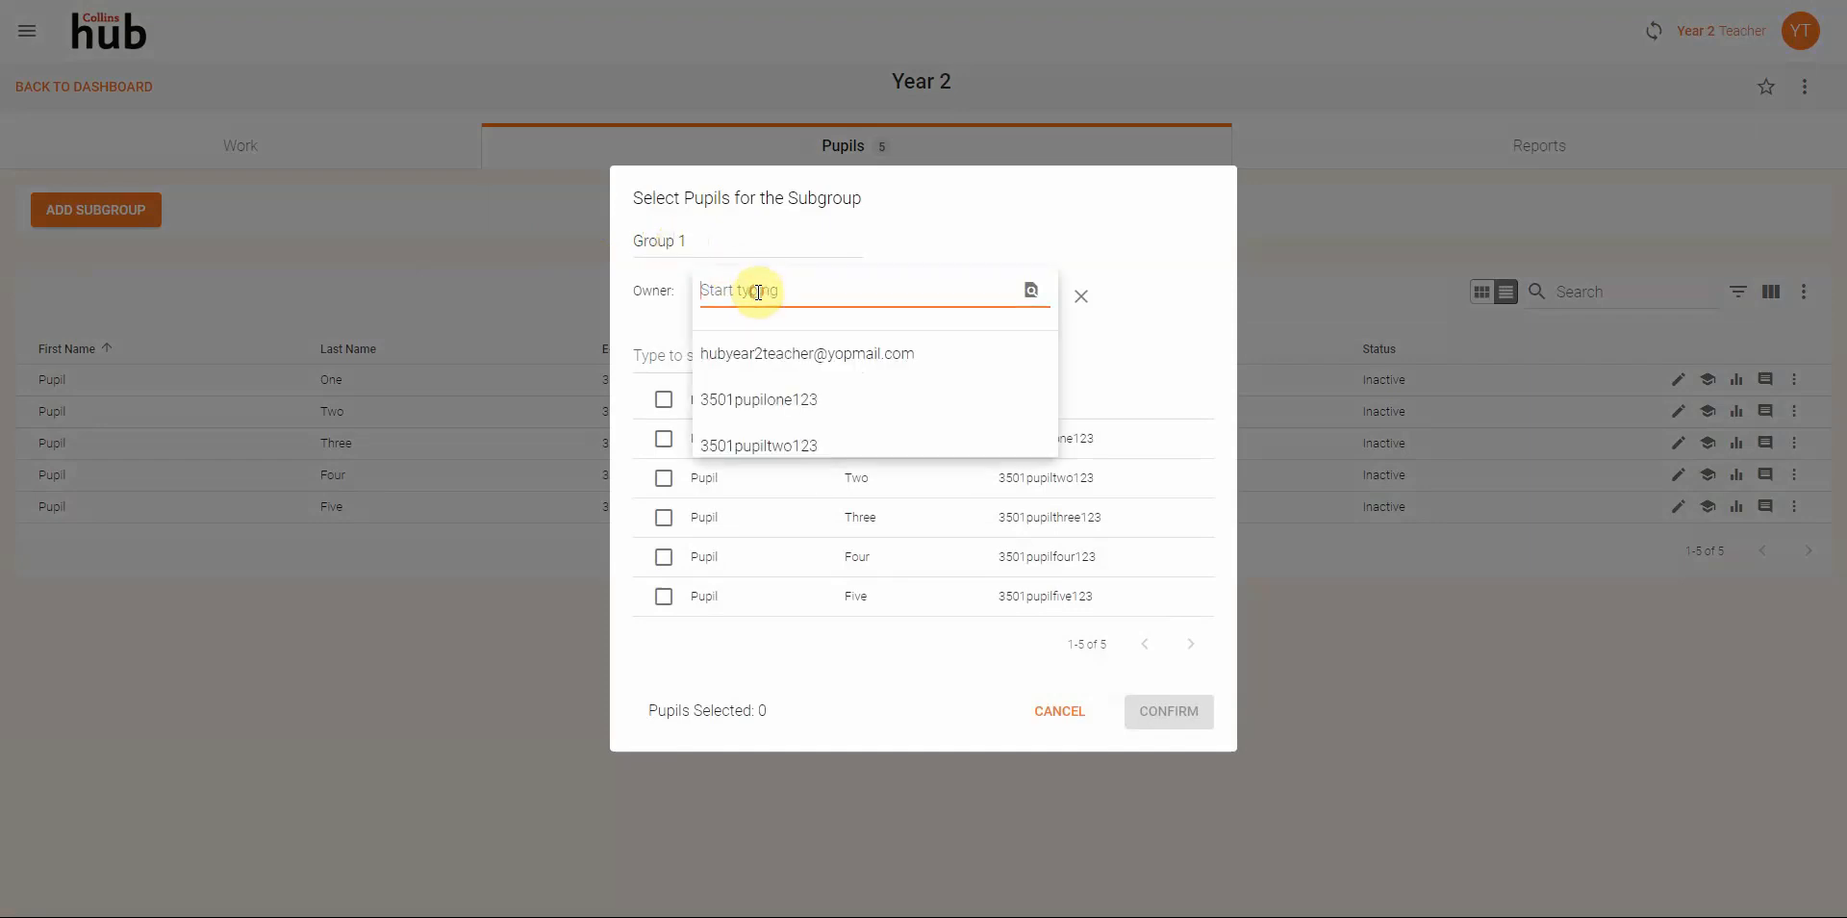
pyautogui.click(806, 354)
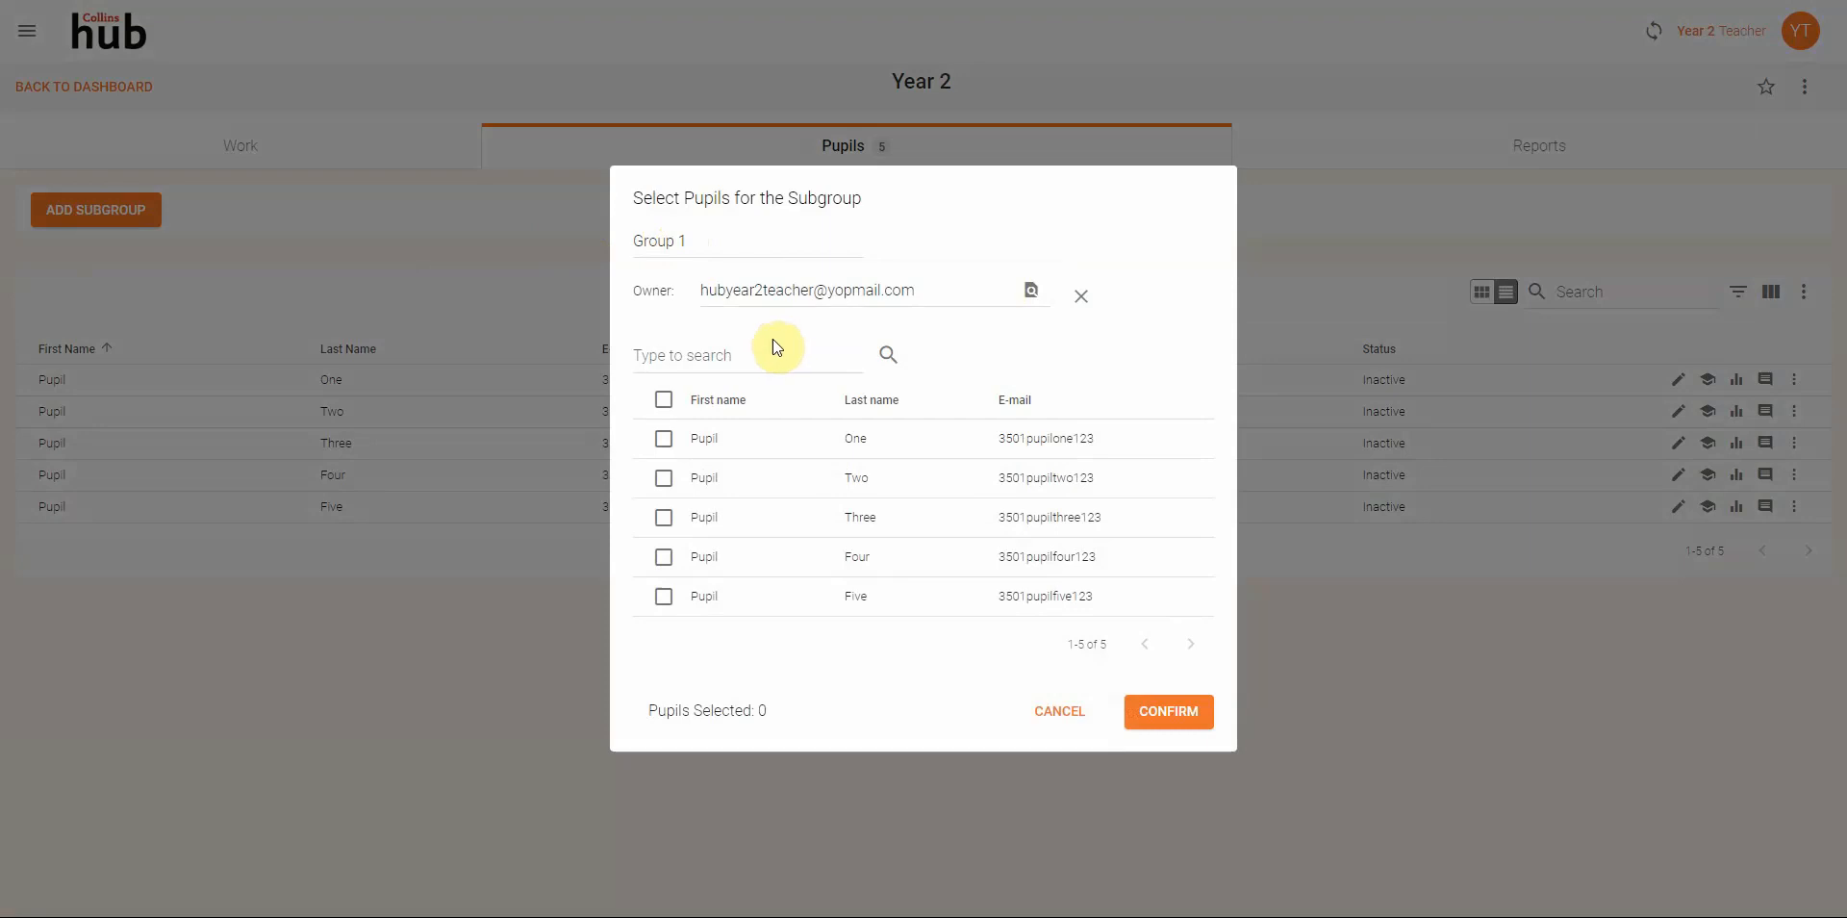
pyautogui.moveTo(941, 513)
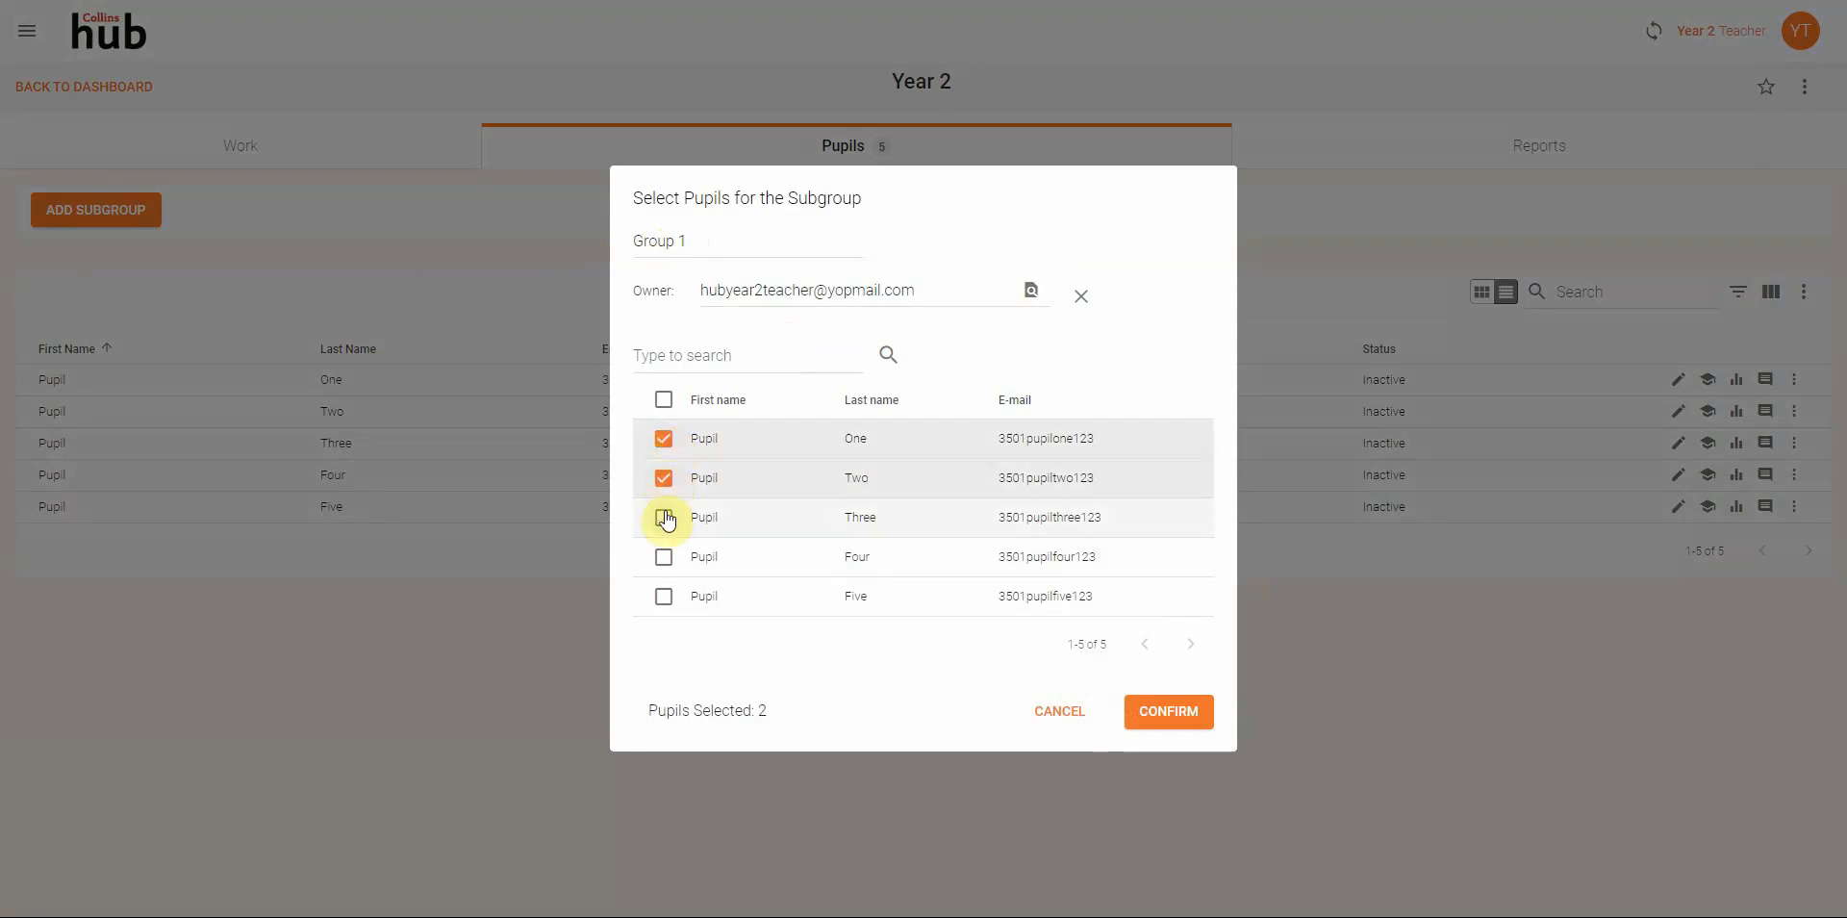
pyautogui.click(663, 518)
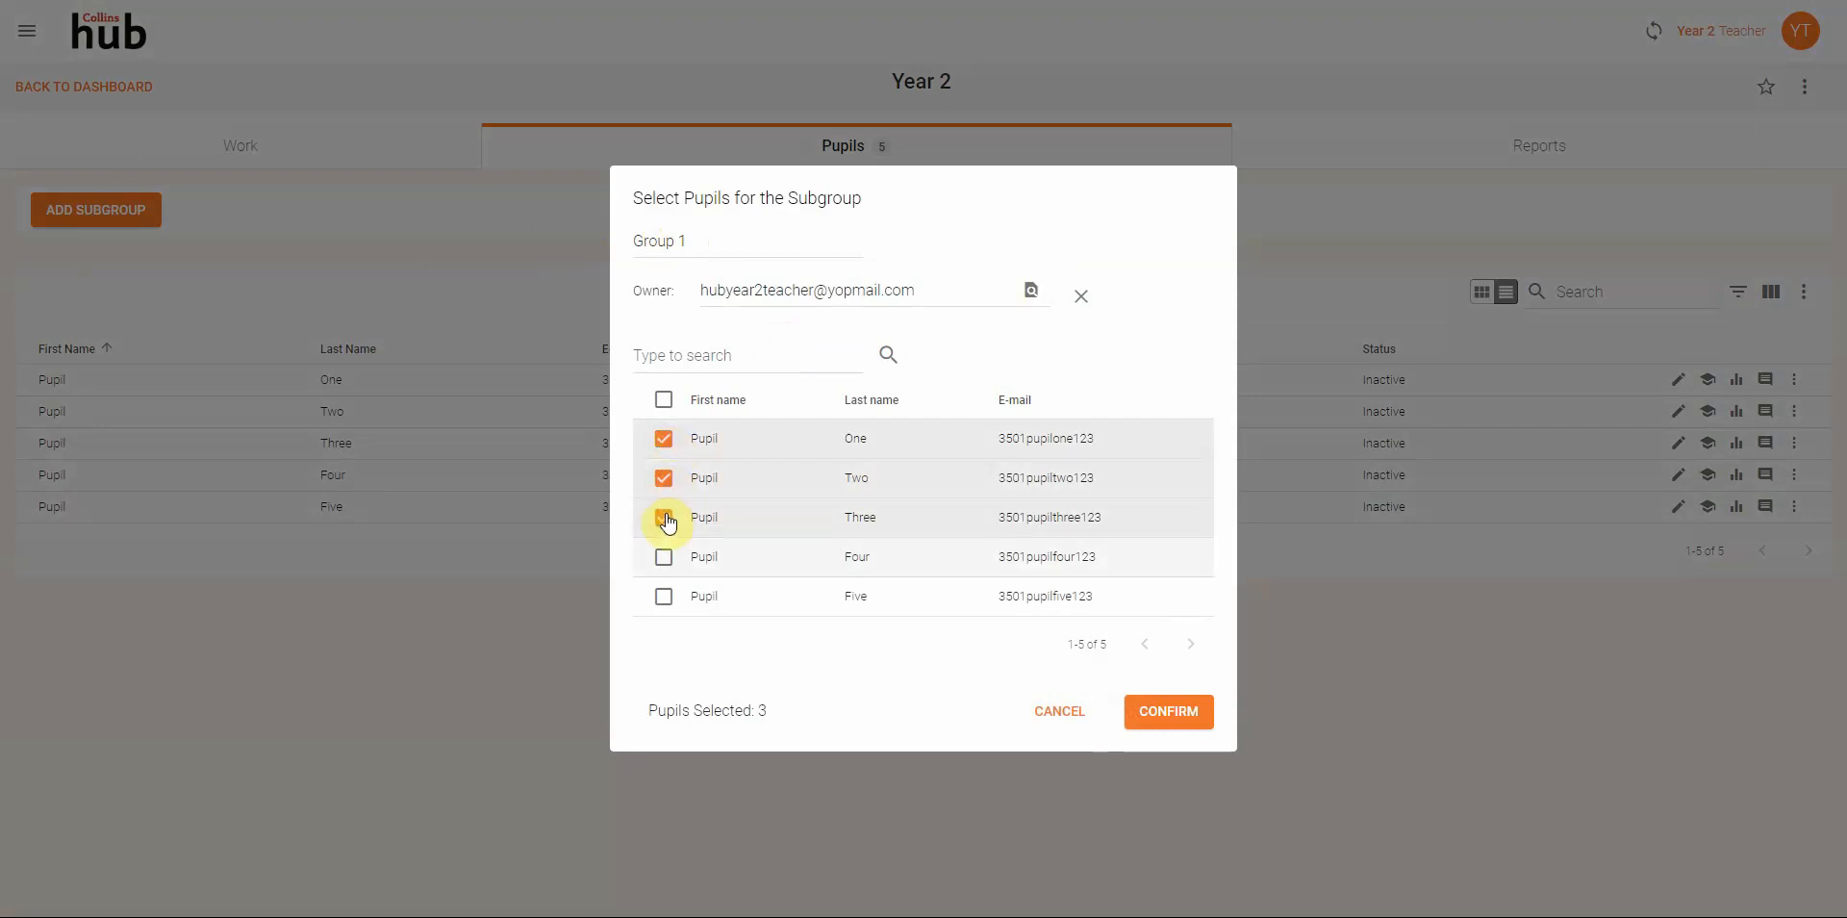
pyautogui.click(1170, 712)
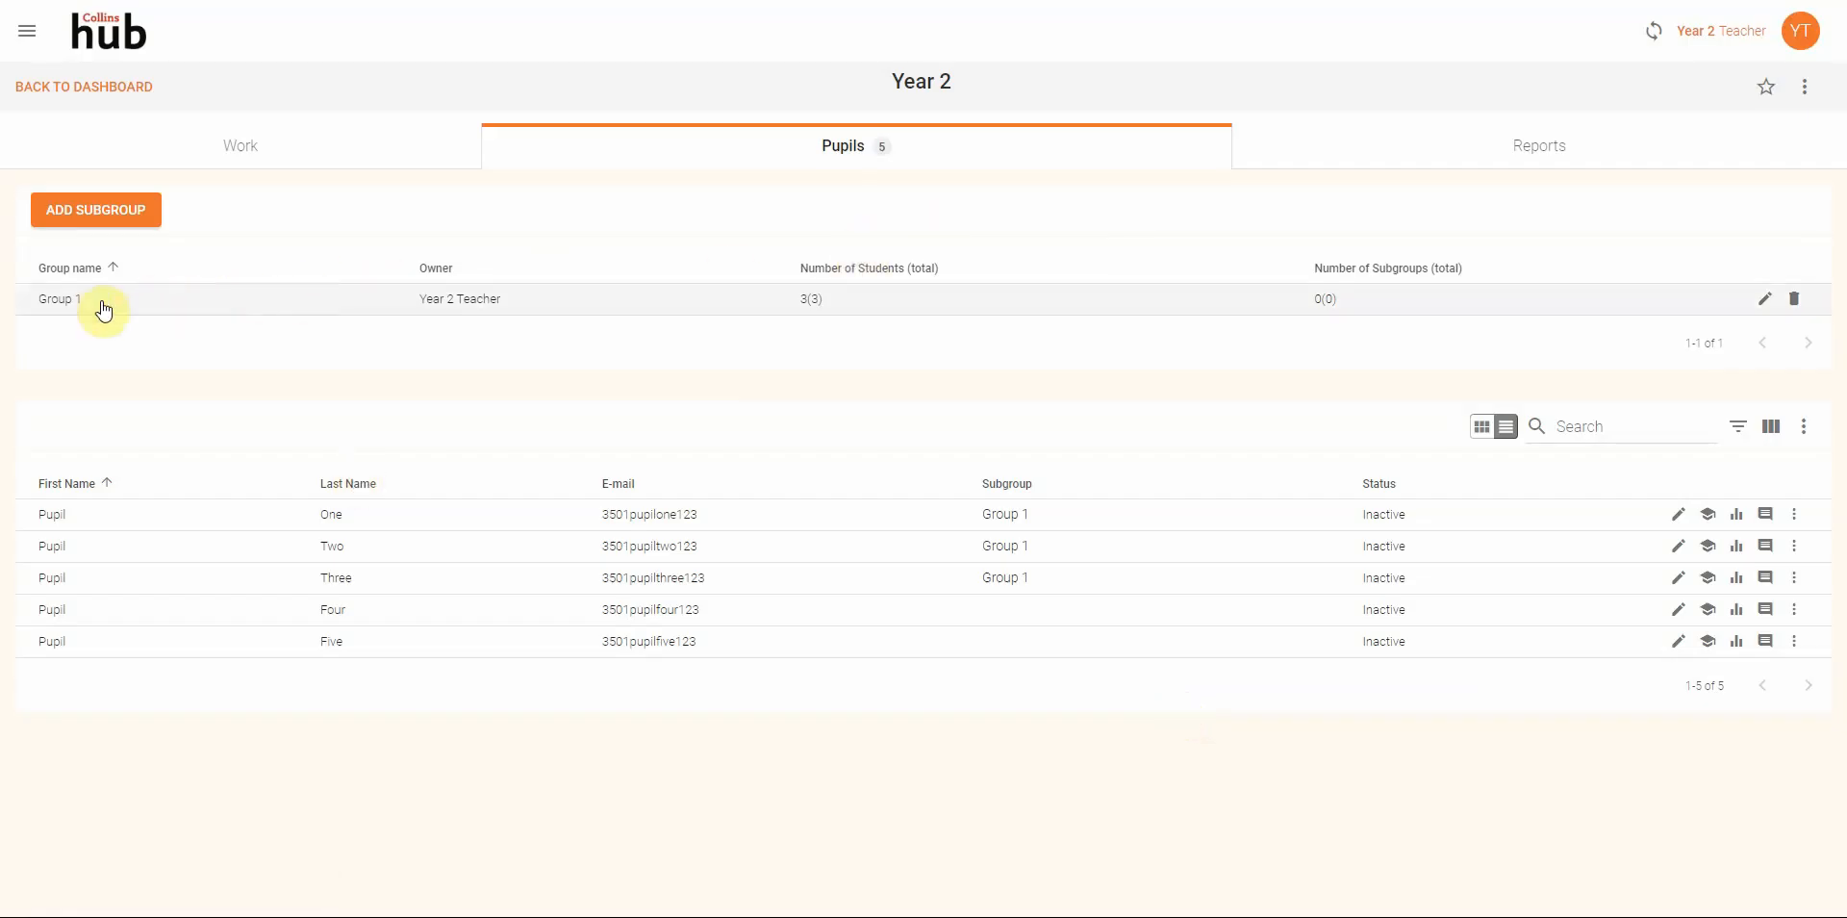
pyautogui.moveTo(816, 321)
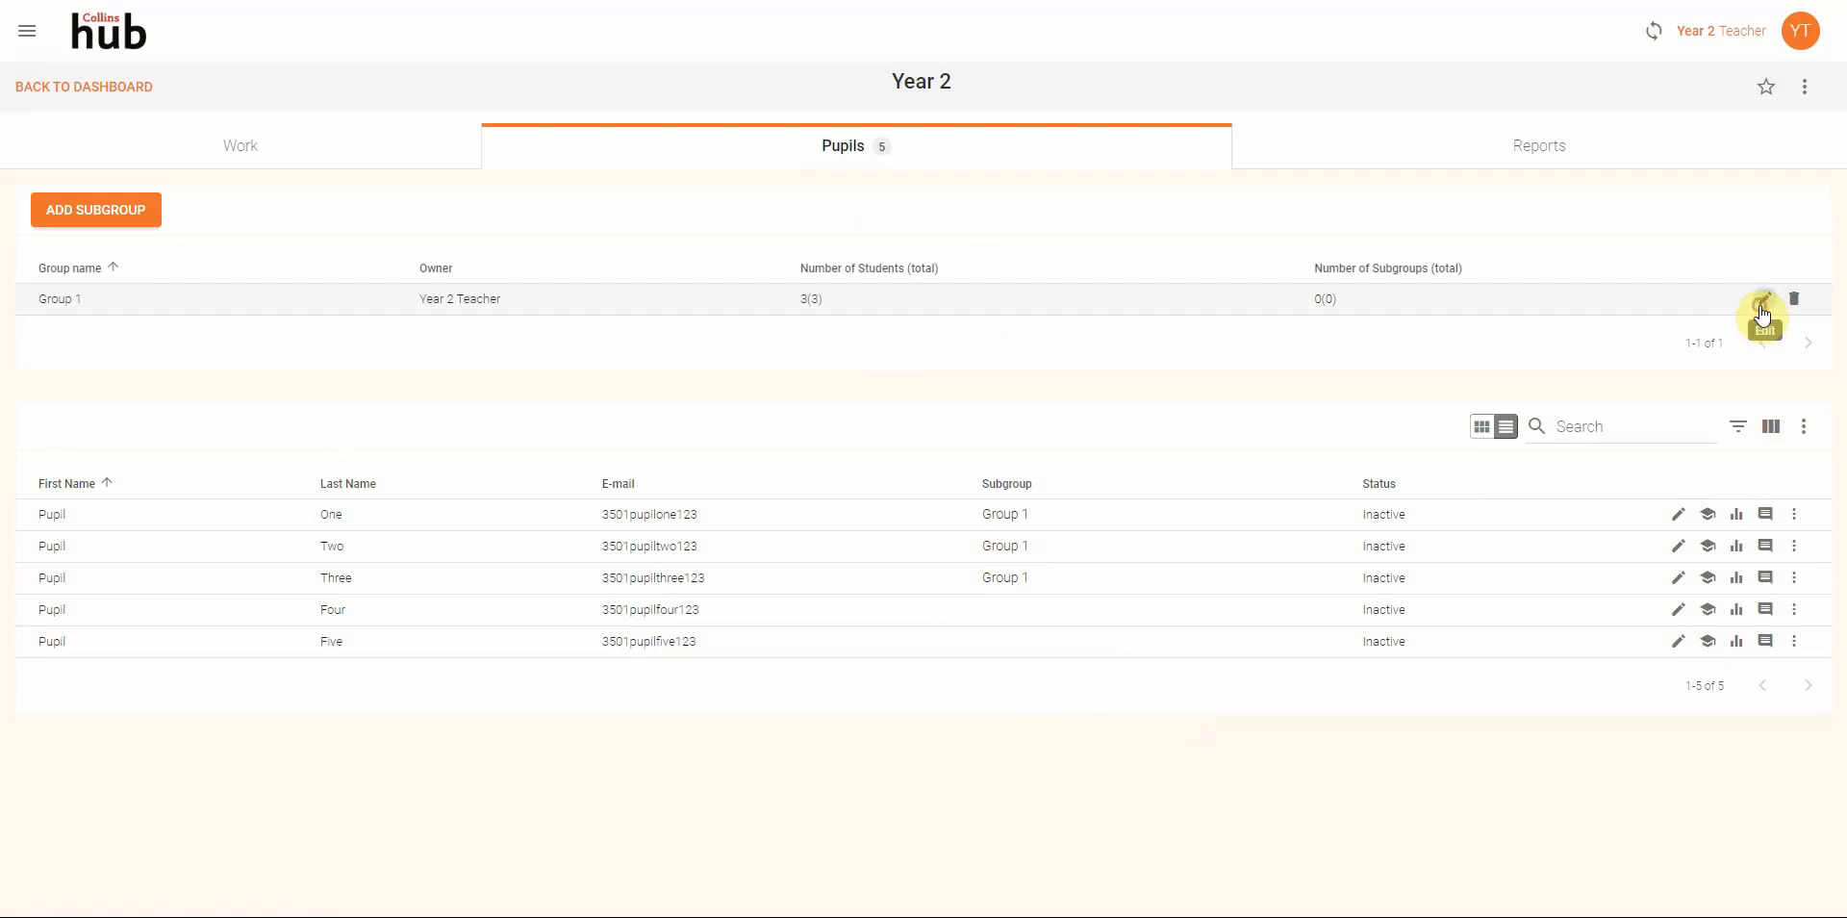
# Reopen Group 1's subgroup editor to review its owner and selected pupils.
pyautogui.click(1762, 298)
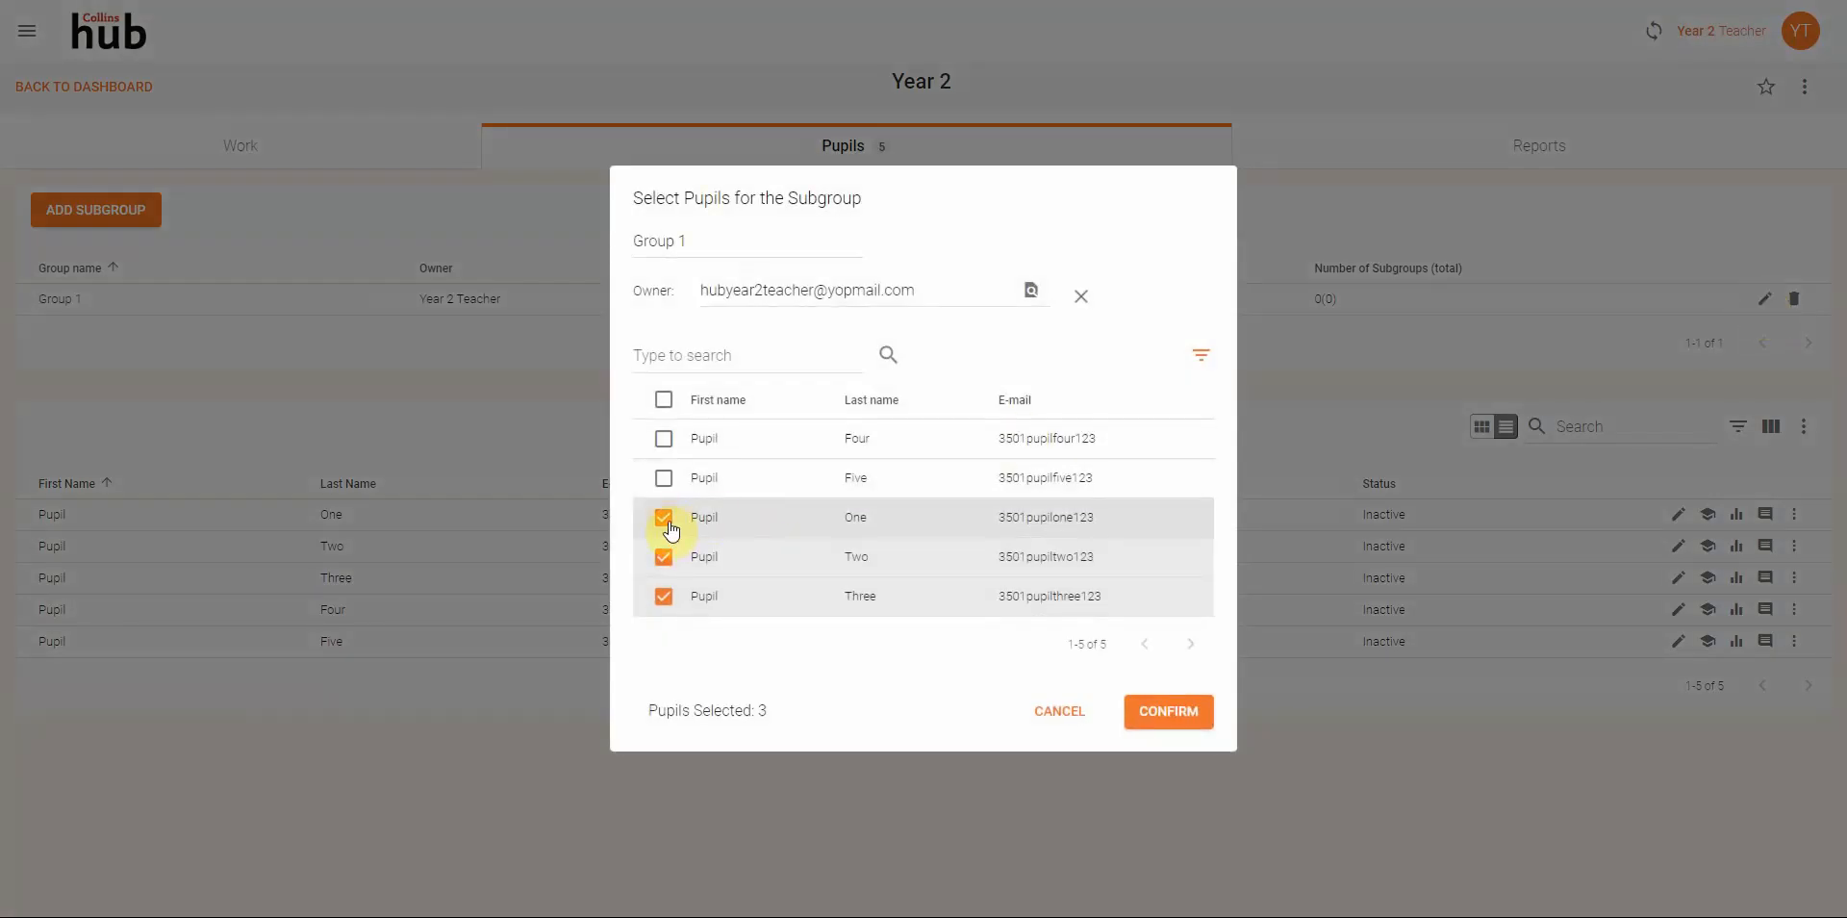